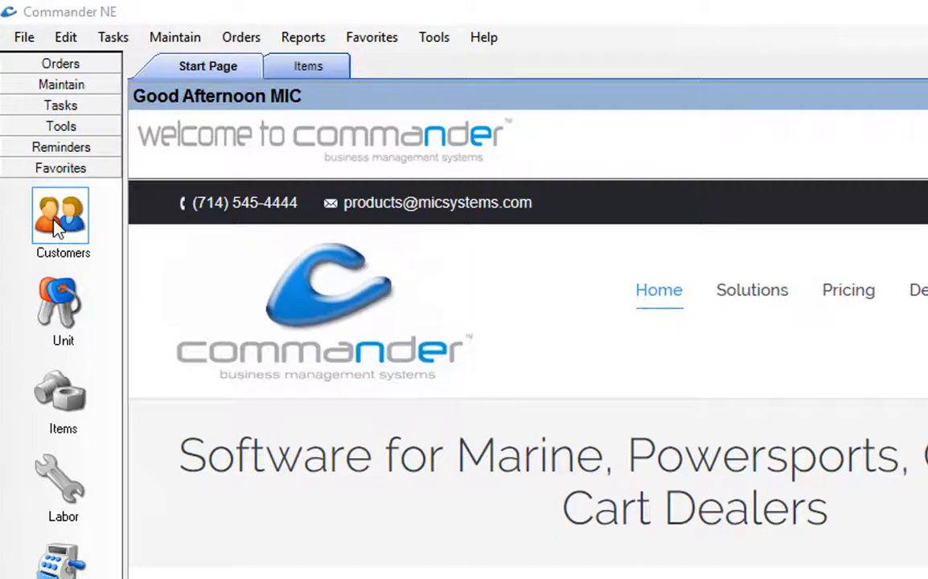
mouse_move(174, 37)
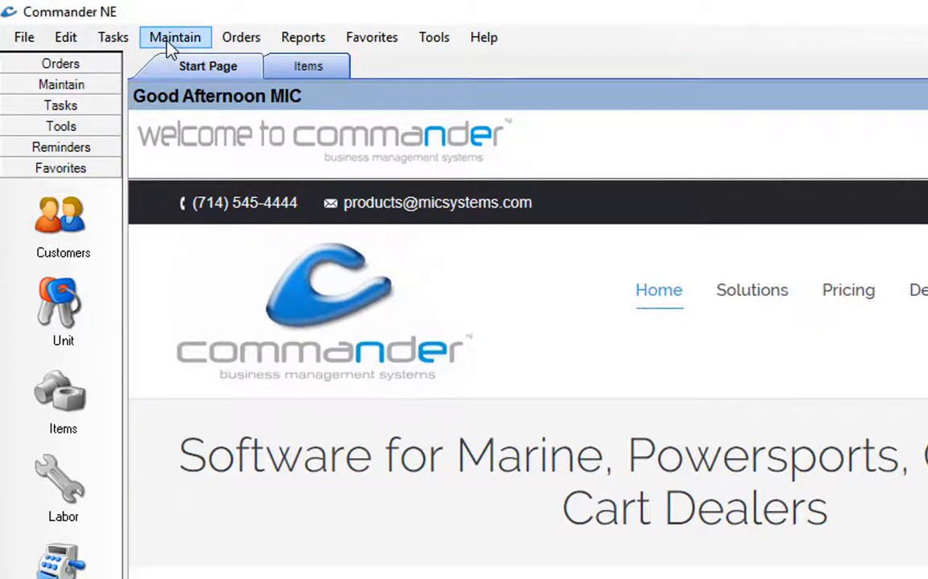
Open the Customers tab showing 159 customer records and the first customer's details.
click(174, 37)
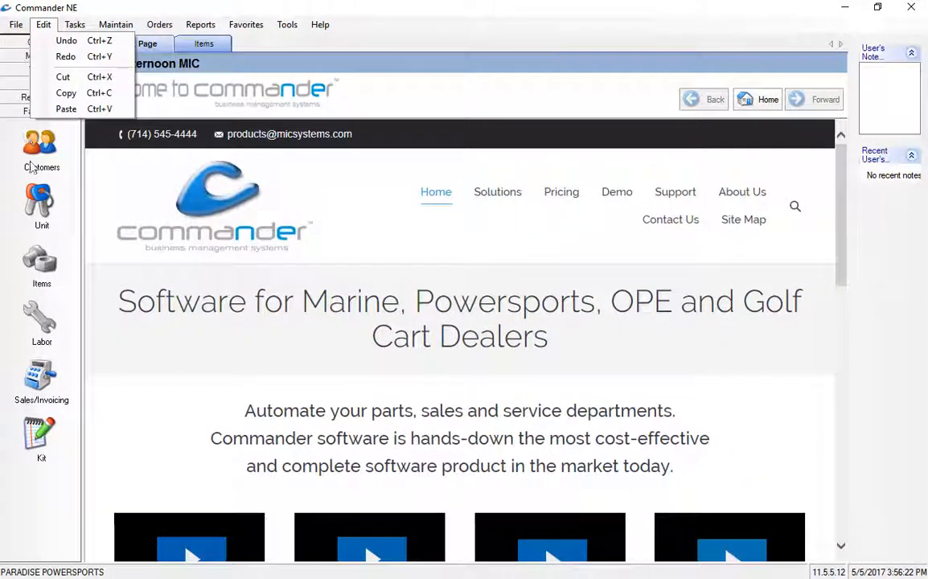
click(41, 161)
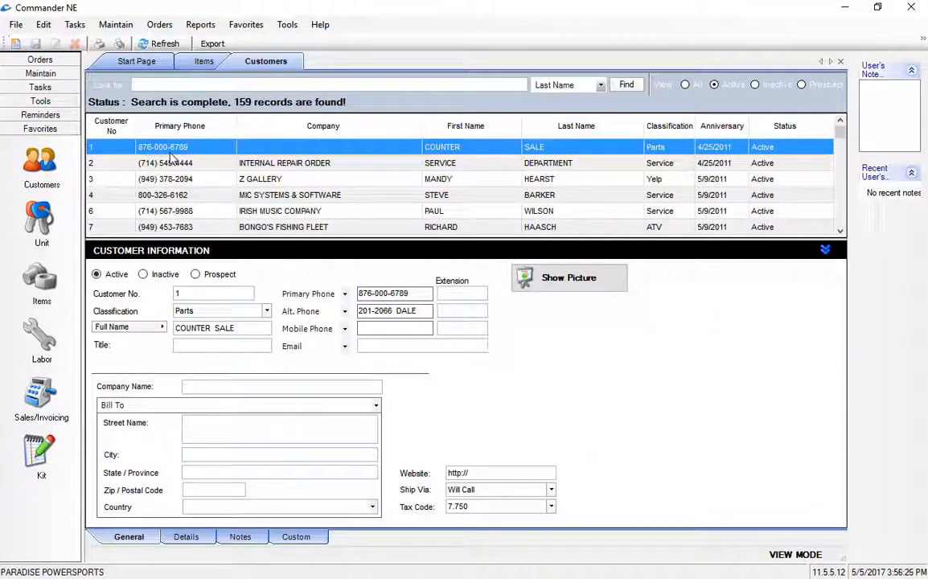
mouse_move(19, 45)
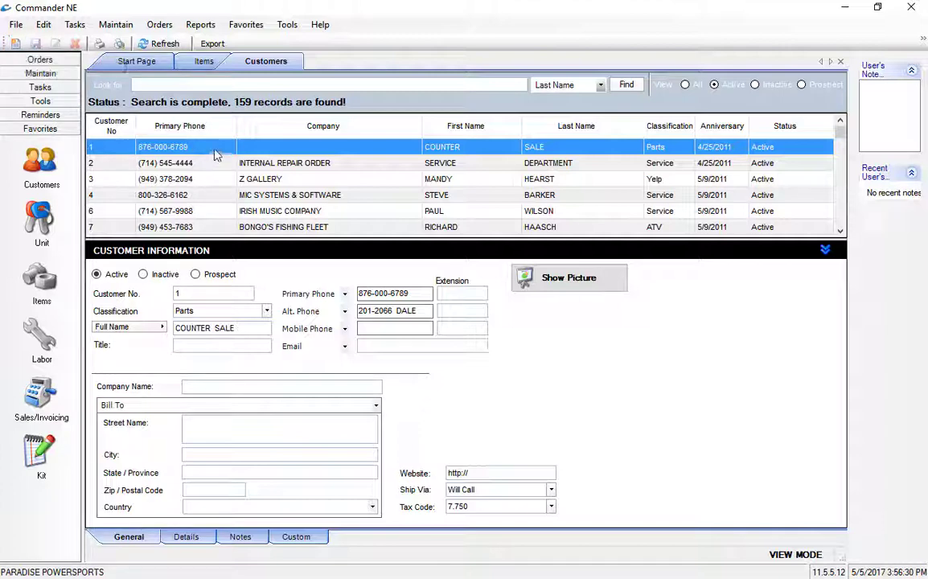
right_click(215, 155)
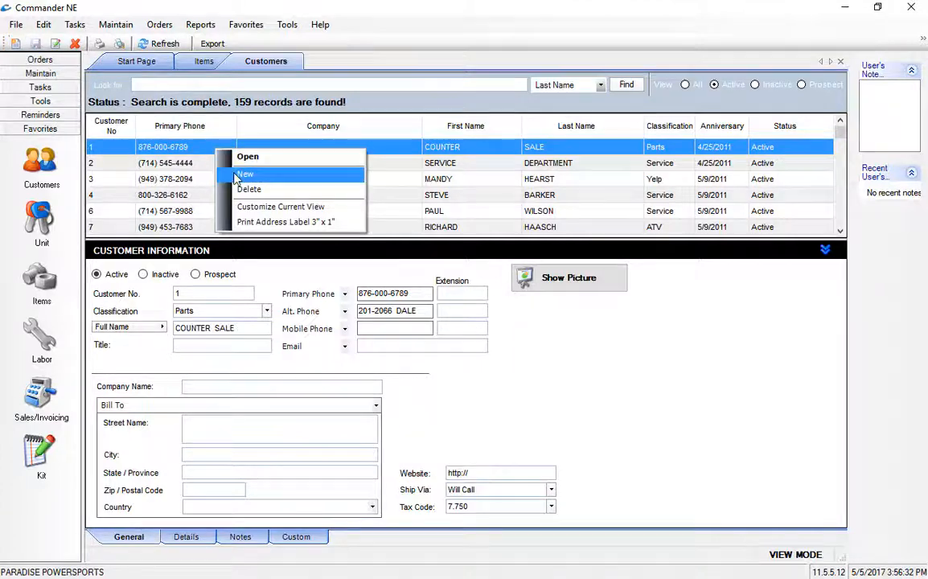
click(245, 174)
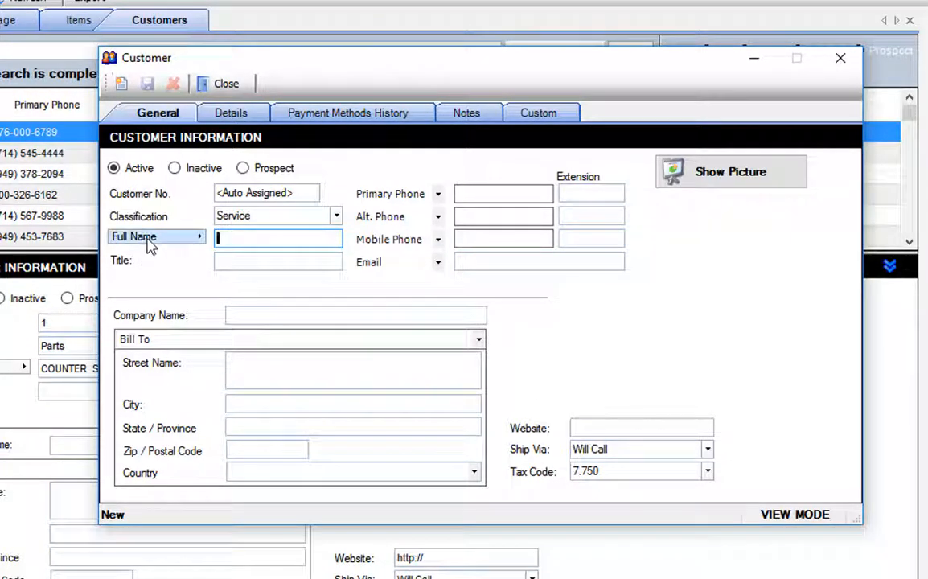
click(200, 236)
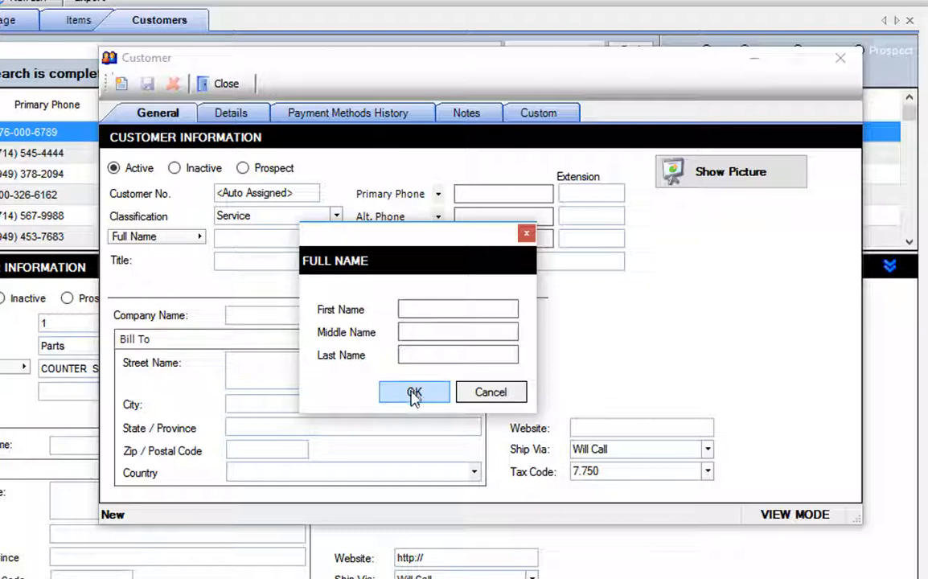
click(414, 392)
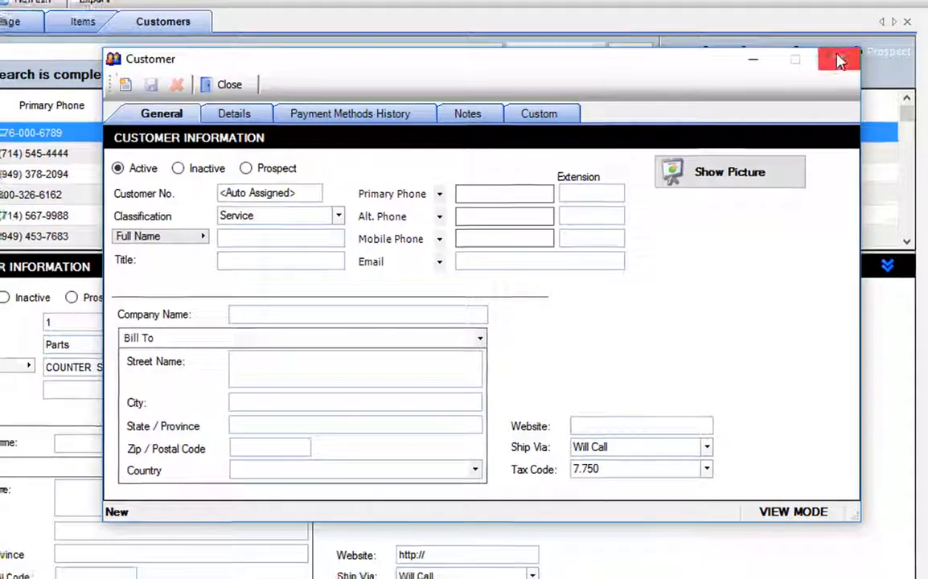
click(840, 60)
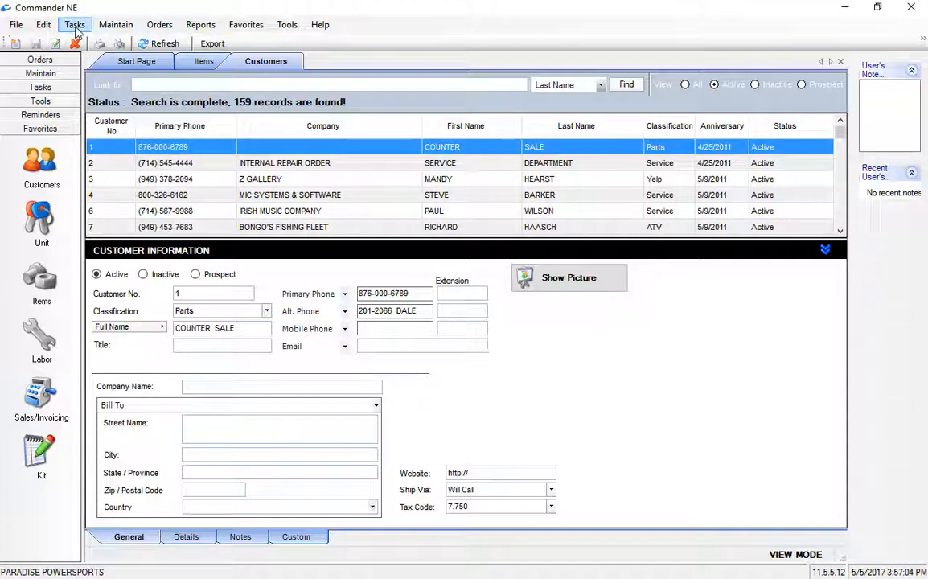
Start a new counter-sale invoice from Tasks > Sales / Invoicing.
click(74, 24)
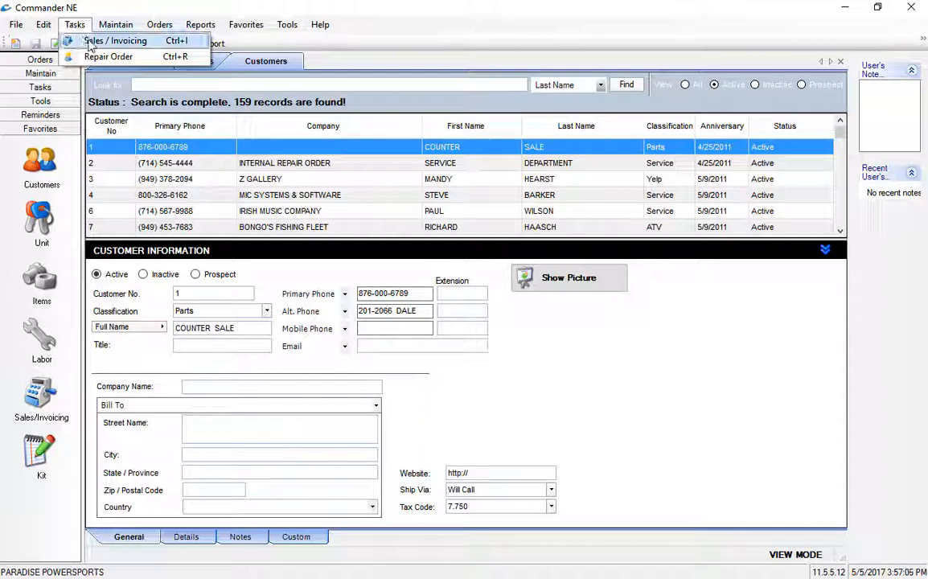
click(116, 40)
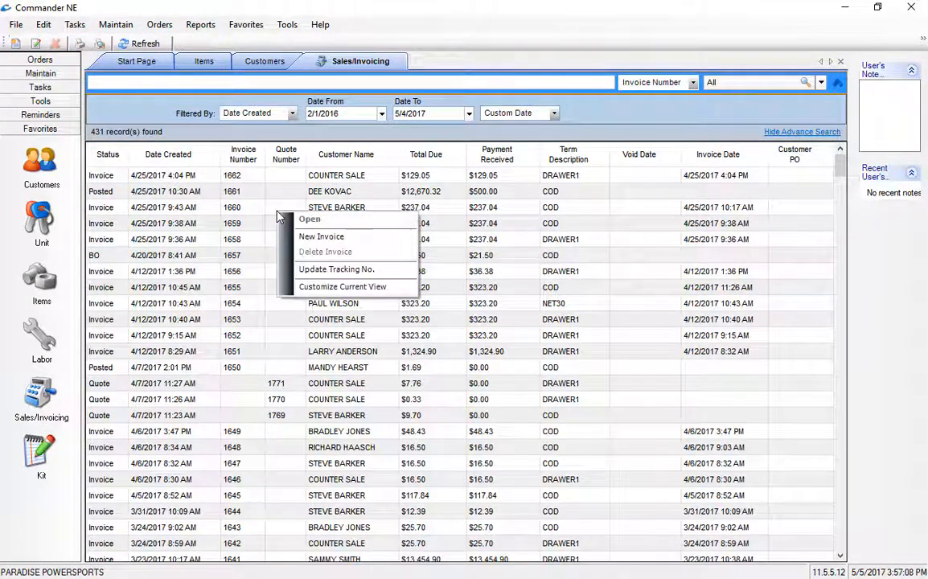
click(321, 235)
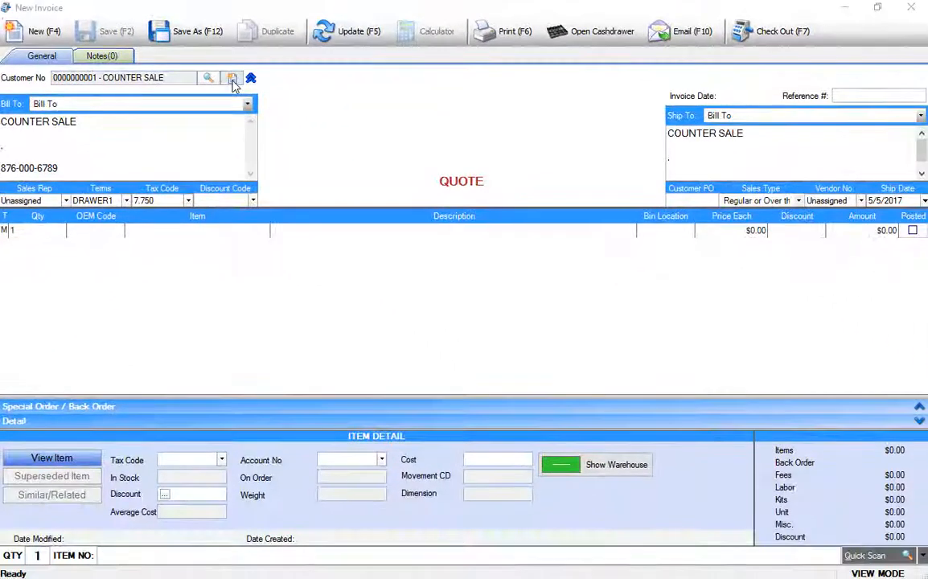
Open and close the invoice's new customer form, then discard the invoice unsaved.
click(232, 77)
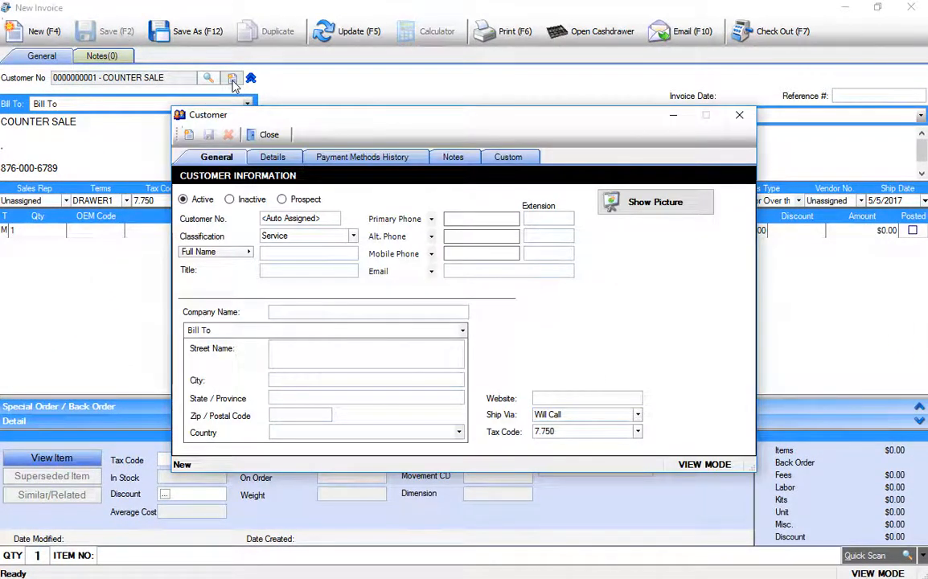
mouse_move(353, 86)
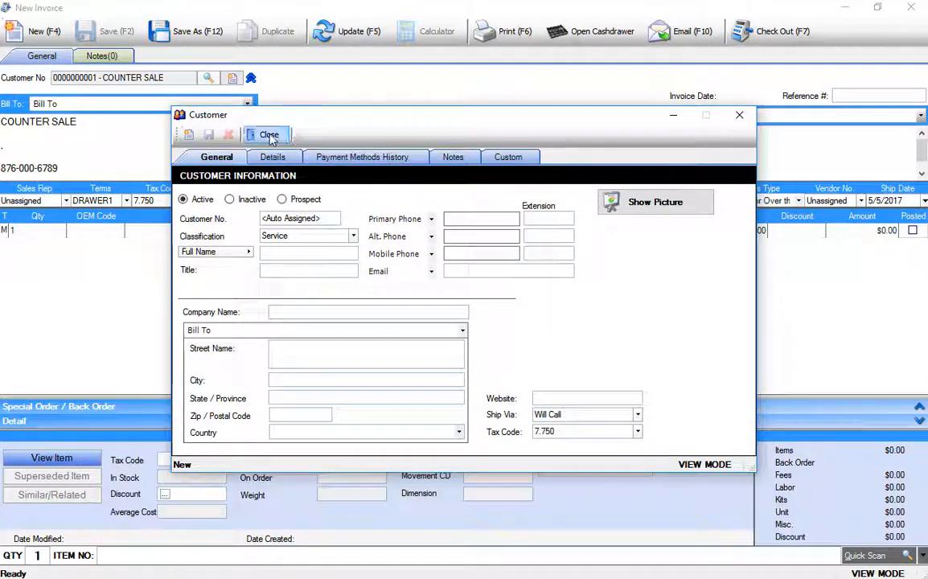
click(269, 134)
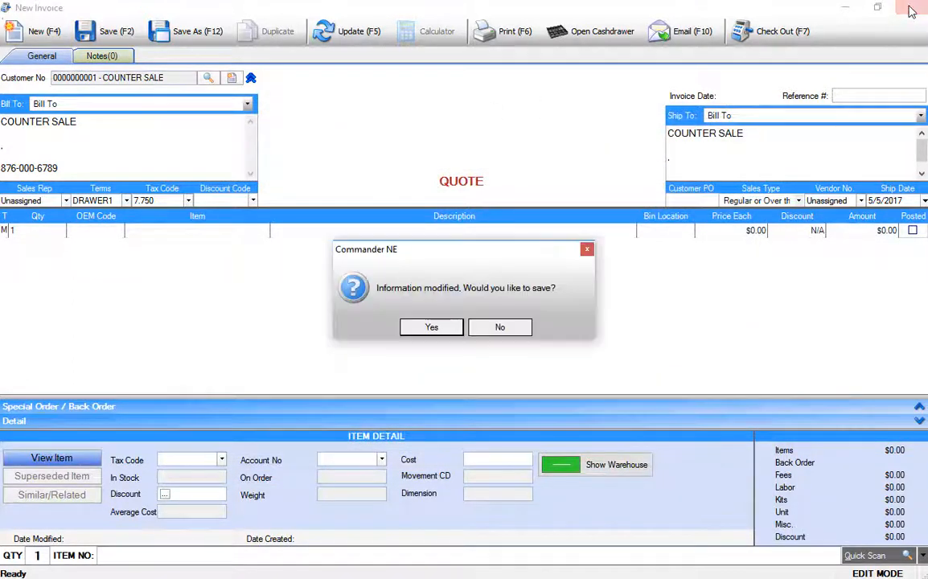
click(499, 326)
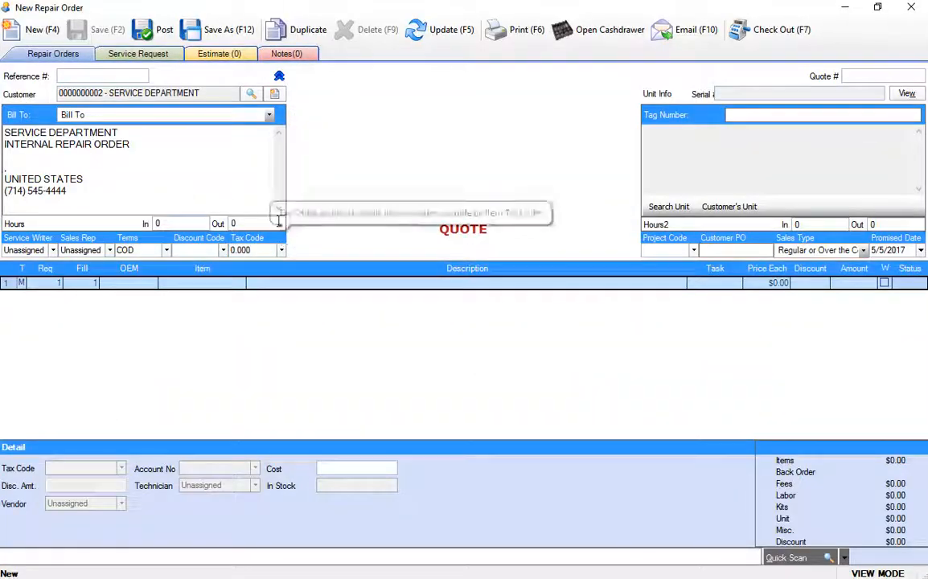
Open and close the repair order's new customer form, then discard the order unsaved.
click(276, 93)
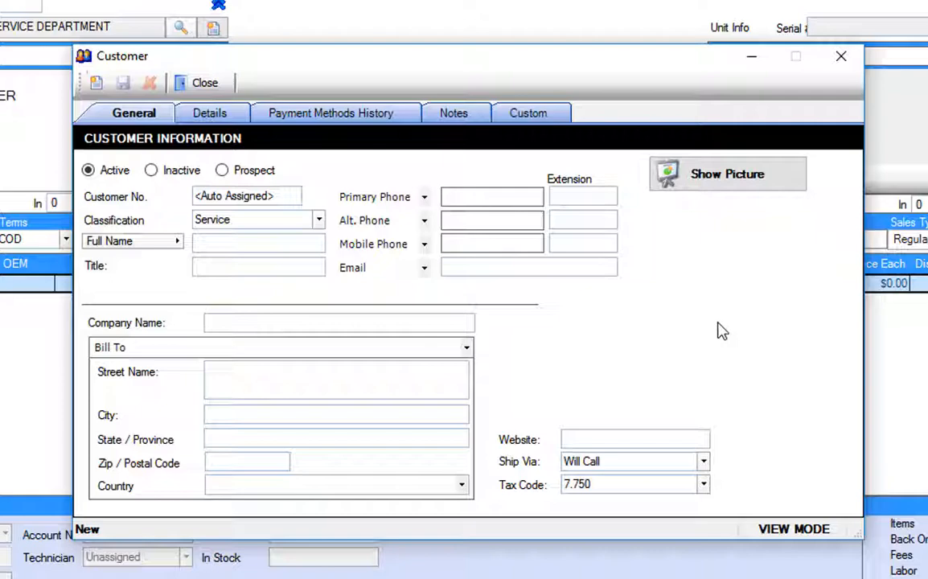
click(205, 83)
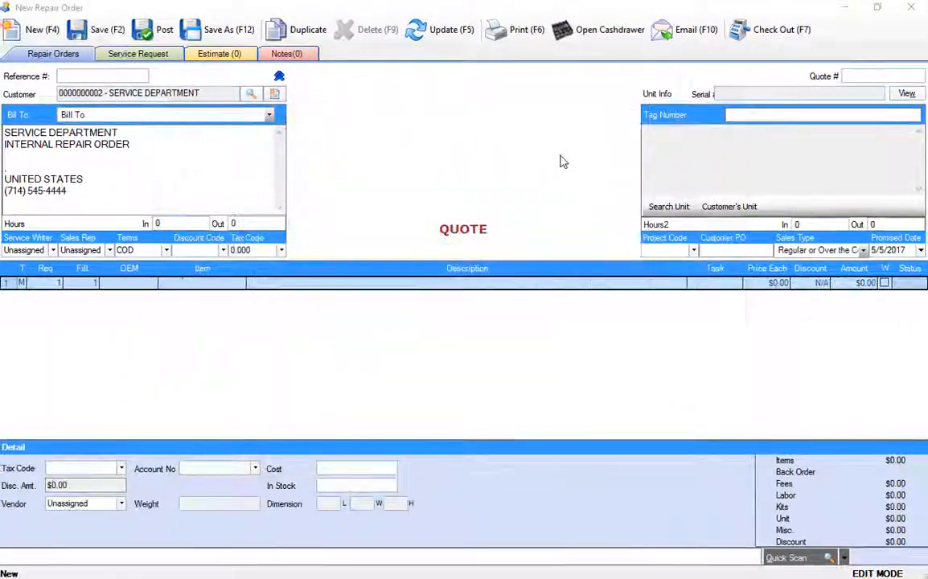
mouse_move(519, 174)
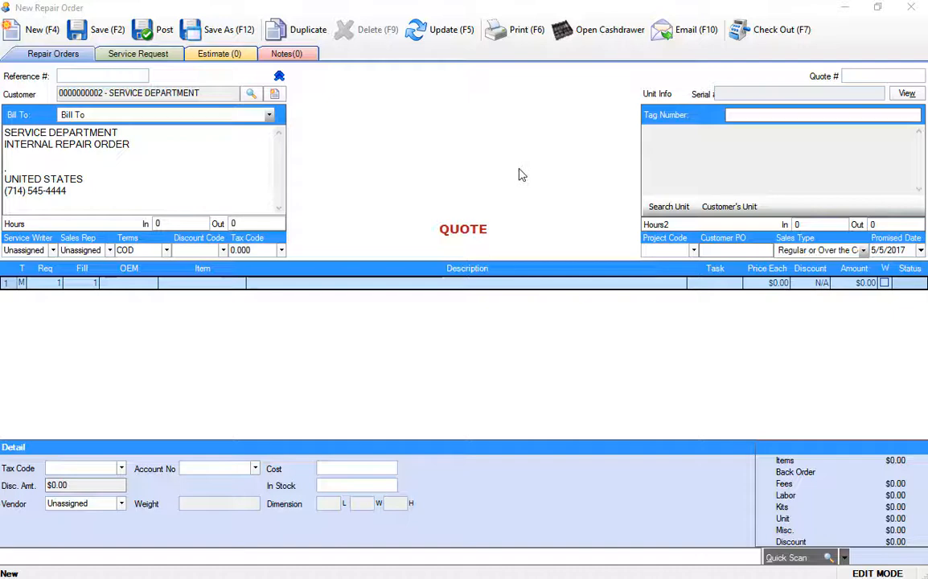
mouse_move(875, 42)
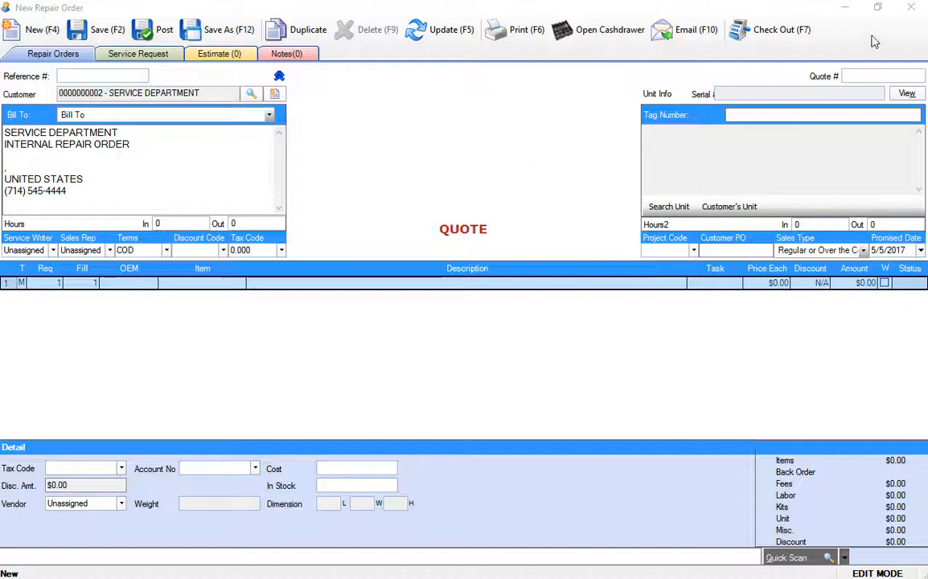
click(41, 30)
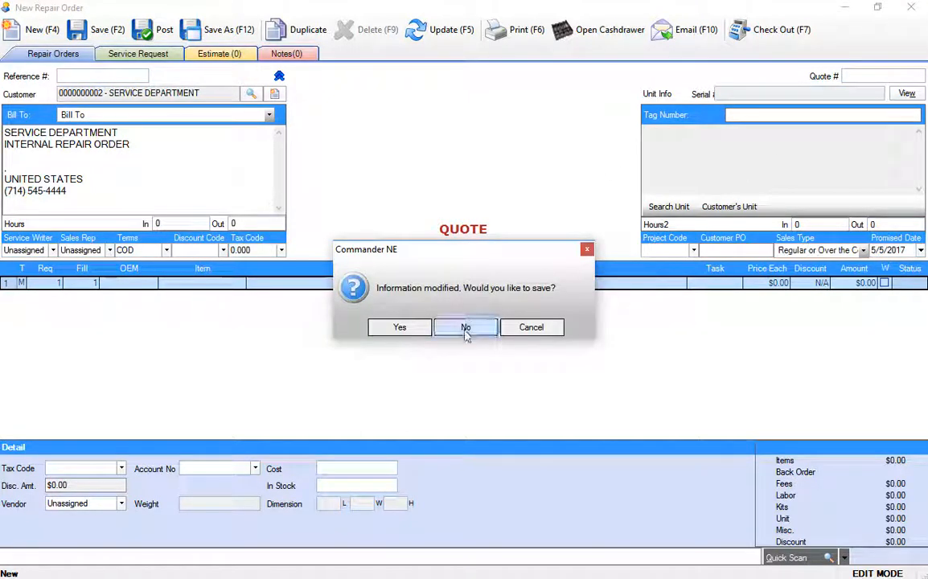
click(465, 328)
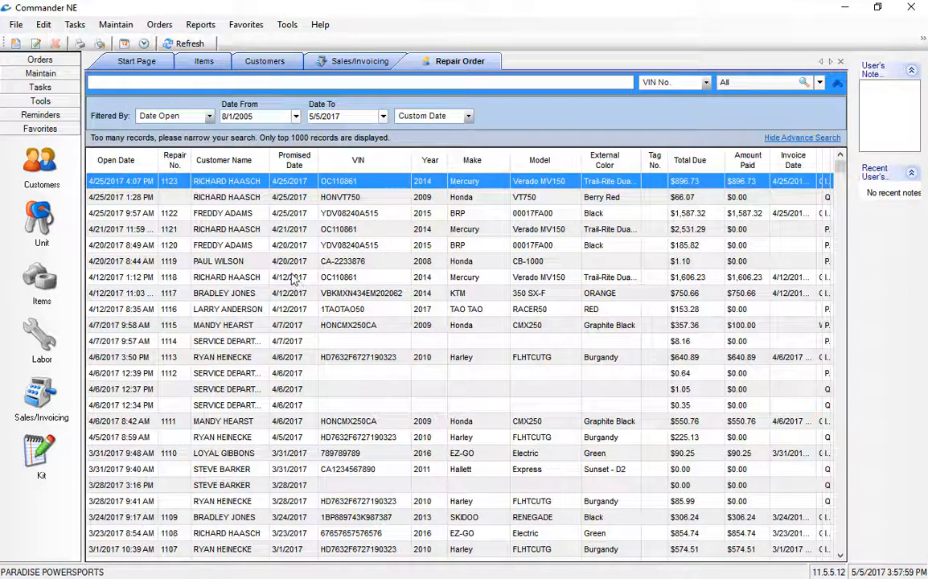
Enter BOB JONES of HOME DEPOT, phone, email, 2345 MAIN STREET address, and pick a tax code.
click(137, 44)
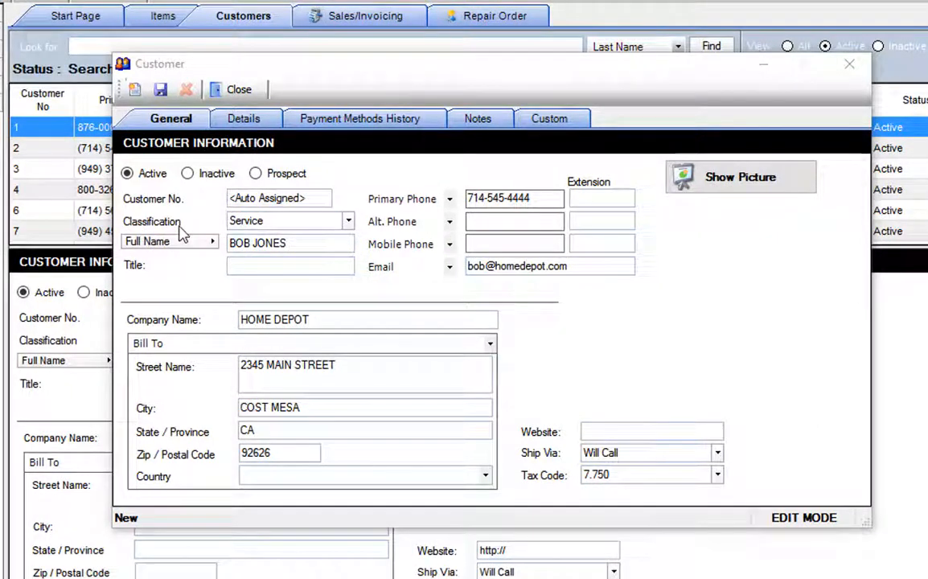
click(347, 220)
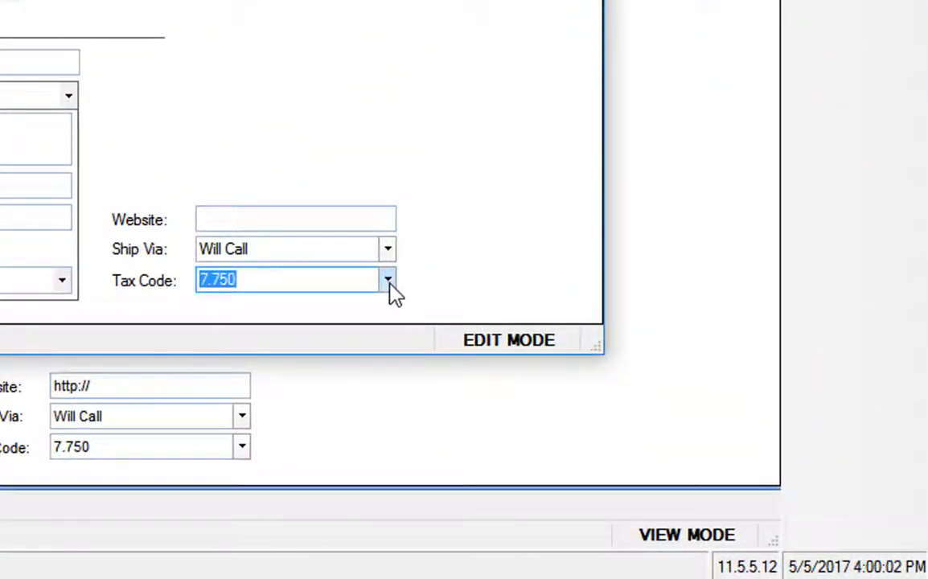
click(387, 280)
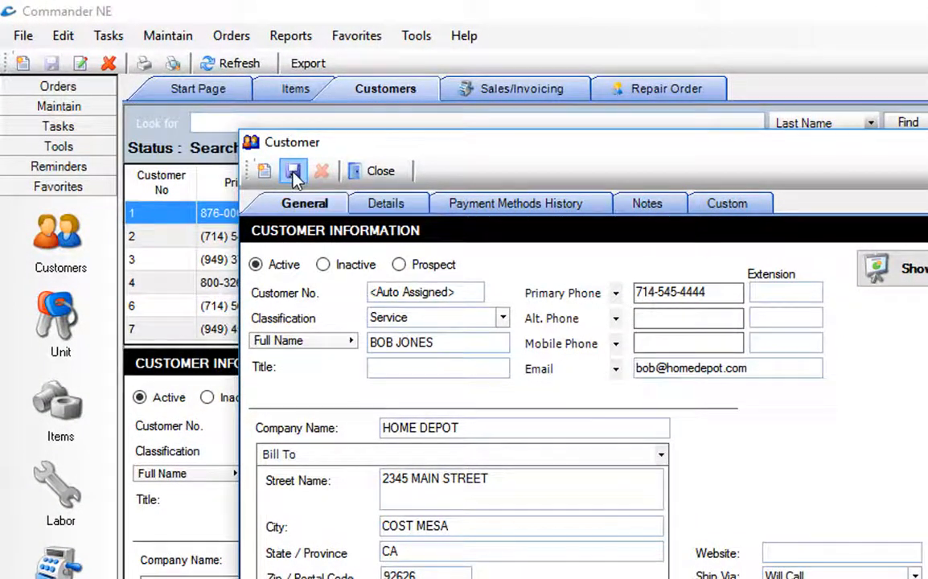
Save the BOB JONES record as customer number 123.
click(293, 170)
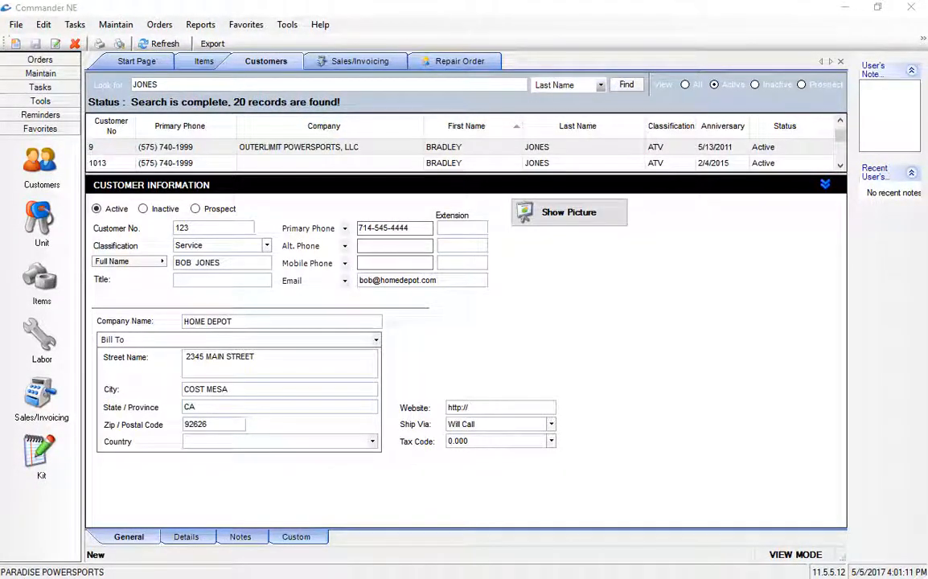
mouse_move(632, 321)
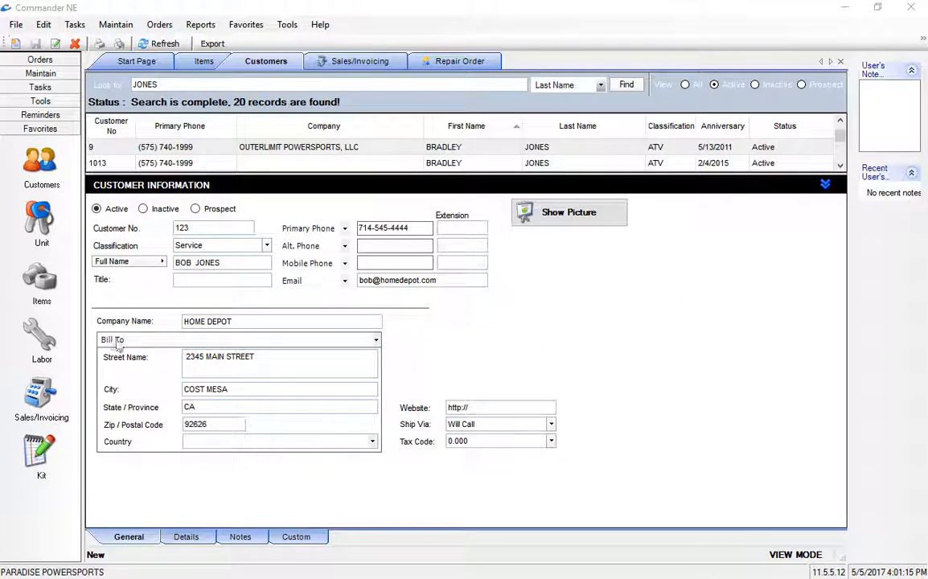
Choose an address type from the Bill To dropdown and save the record again.
click(374, 340)
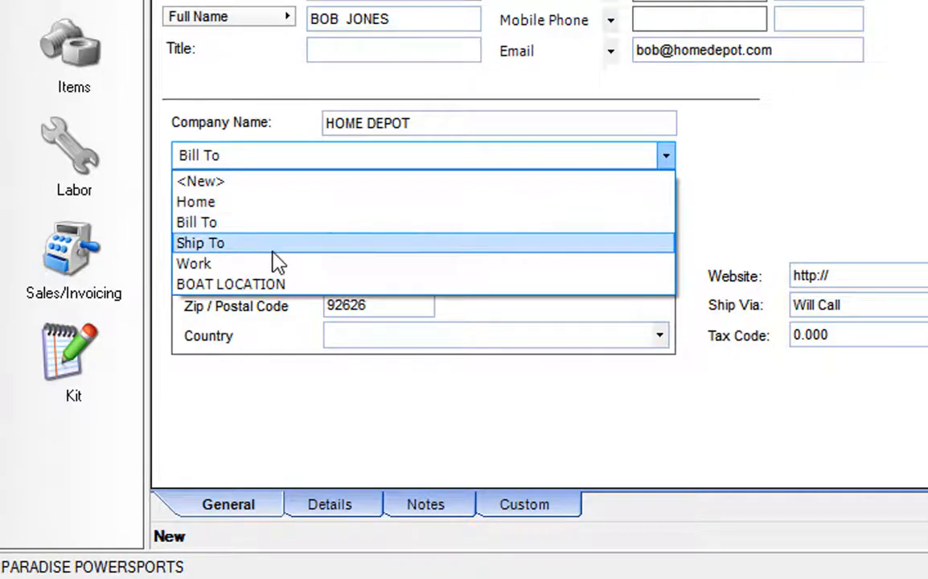
click(197, 222)
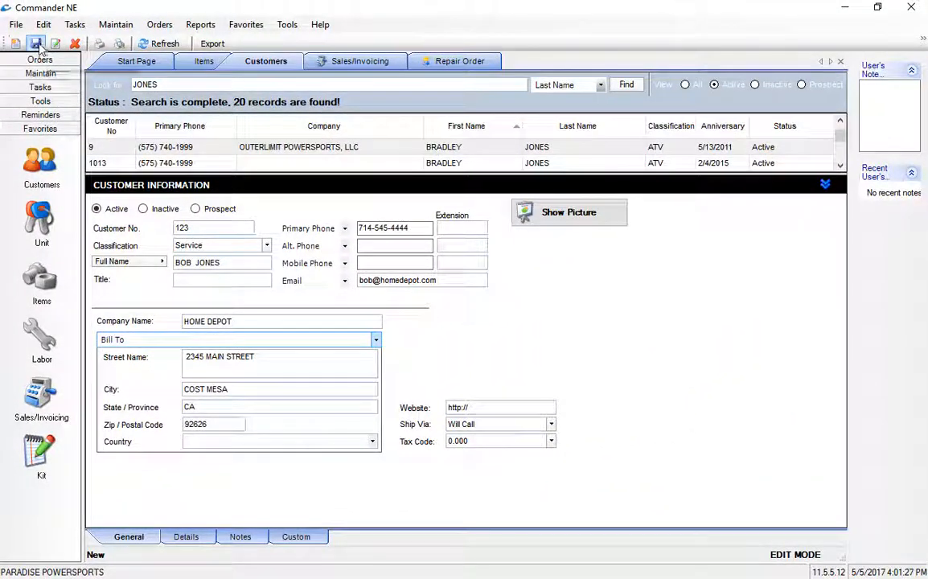
click(36, 44)
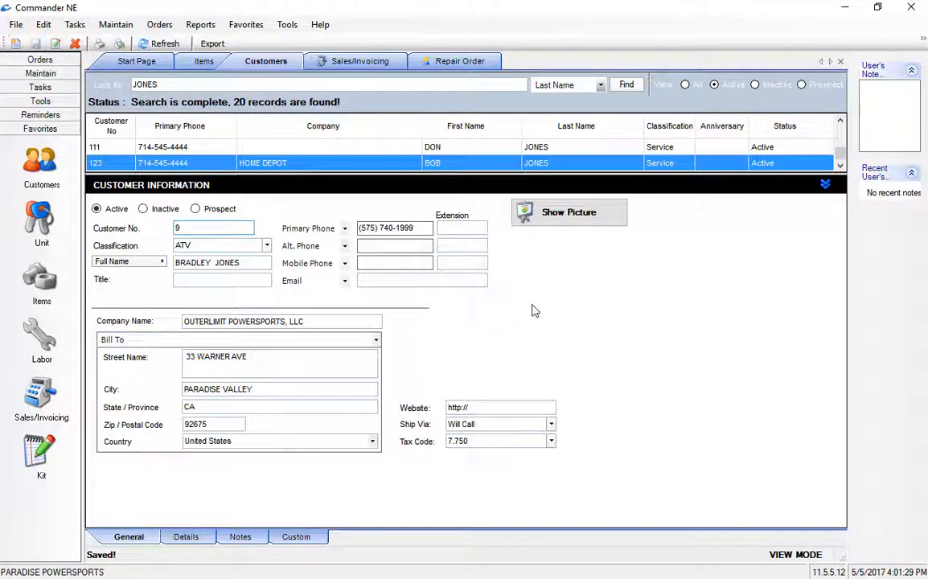